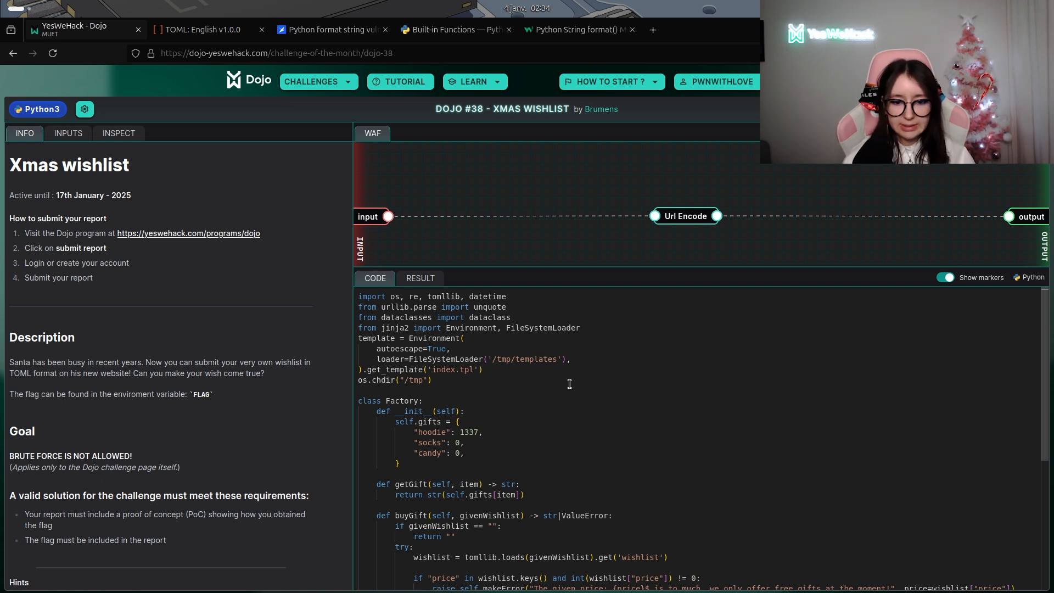
- Scroll through the challenge page and zoom in on its content
scroll("down", 3)
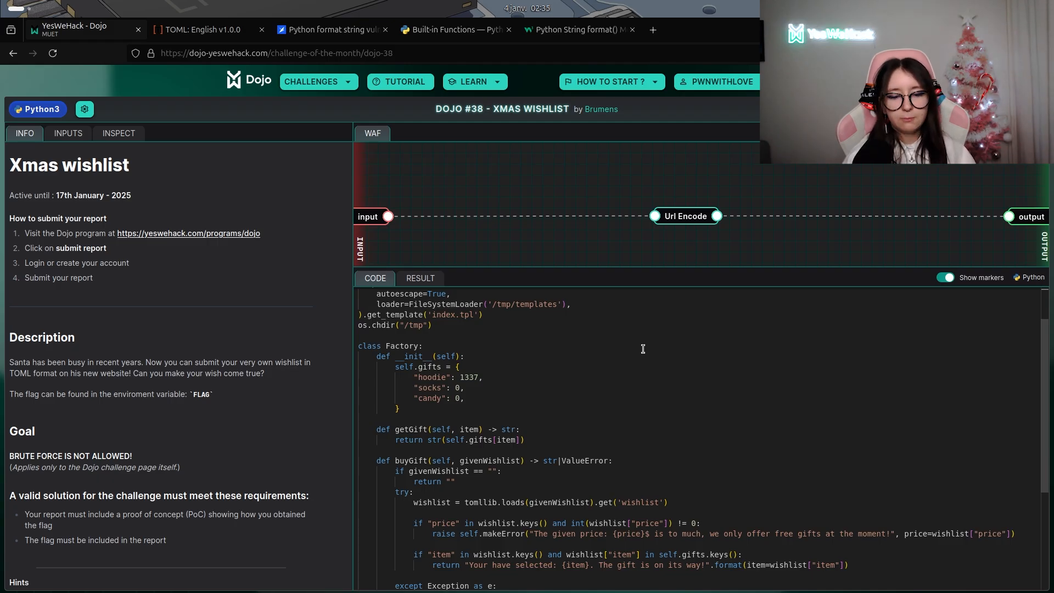
scroll("down", 3)
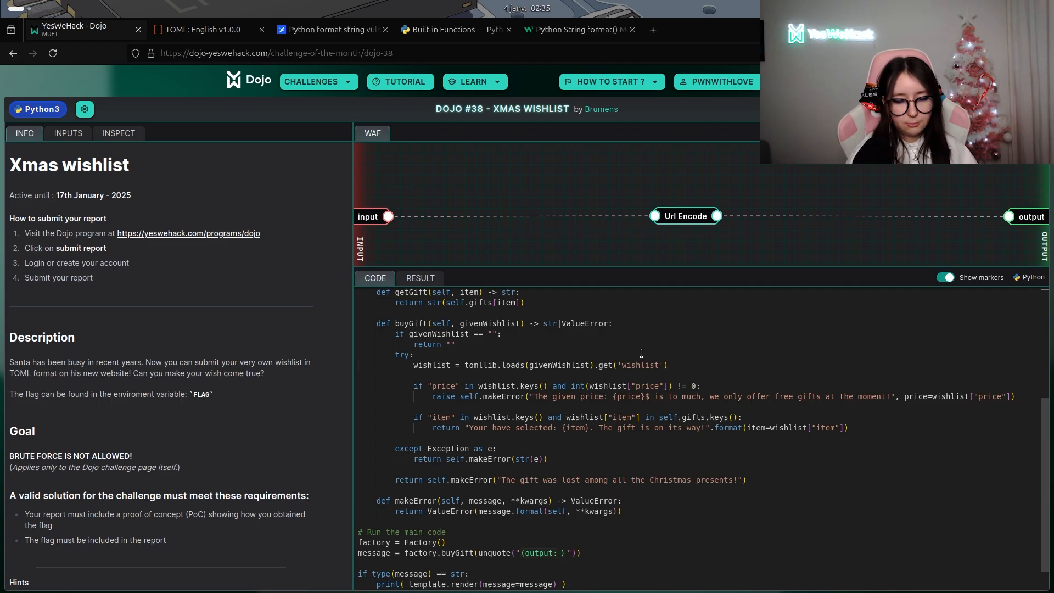
key("ctrl+plus")
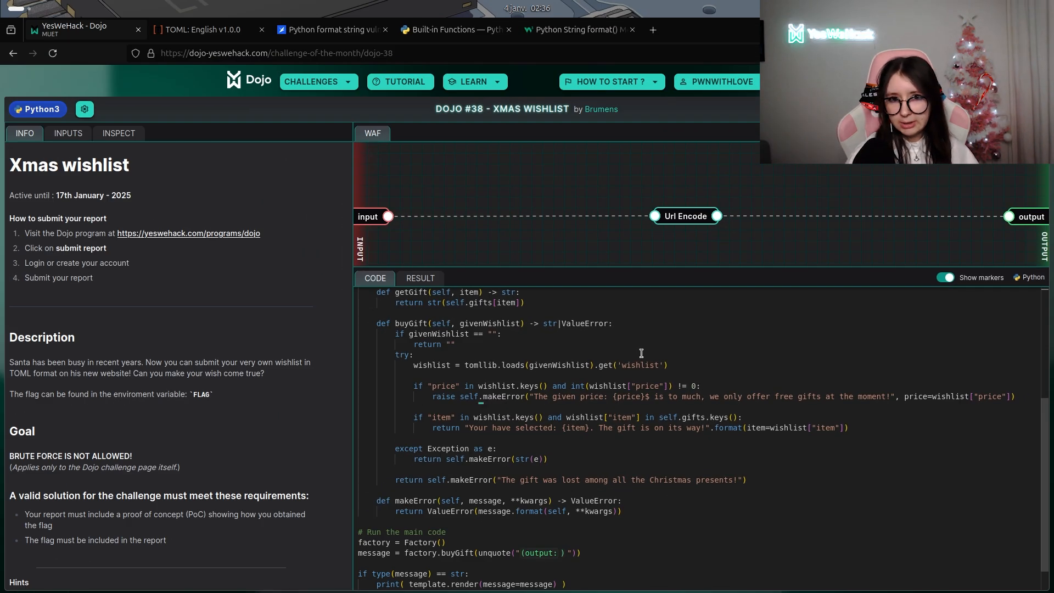
double_click(503, 396)
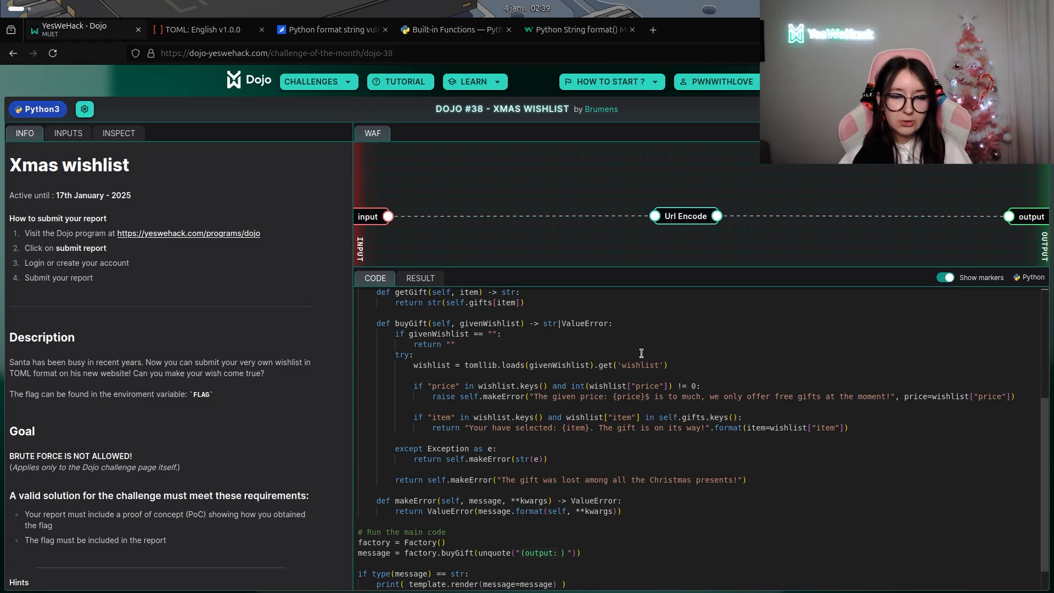
- Read the dotted keys section of the TOML v1.0.0 spec, then return to the Dojo challenge
left_click(202, 28)
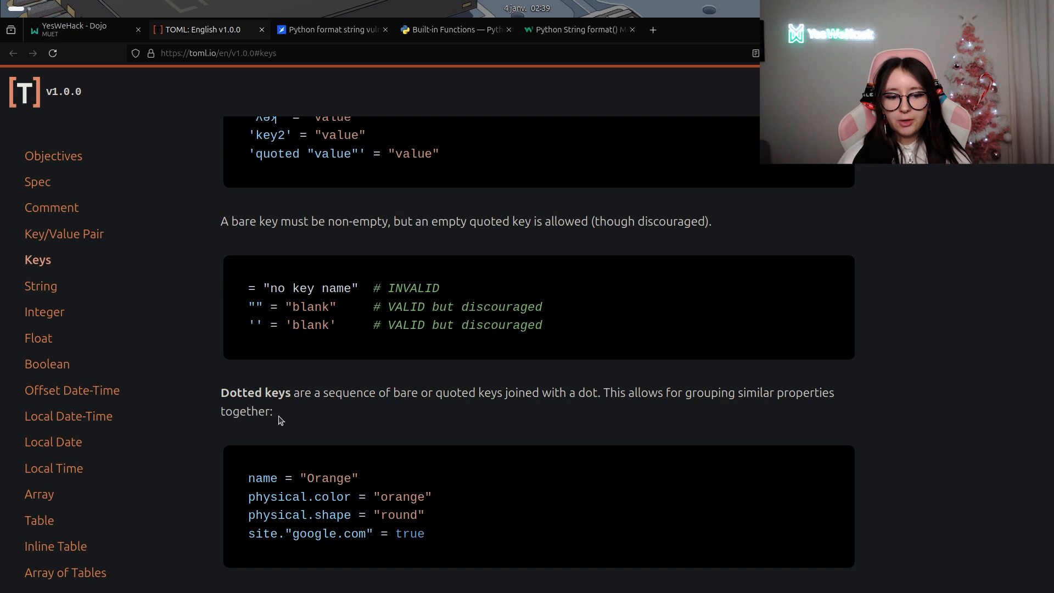
scroll("down", 3)
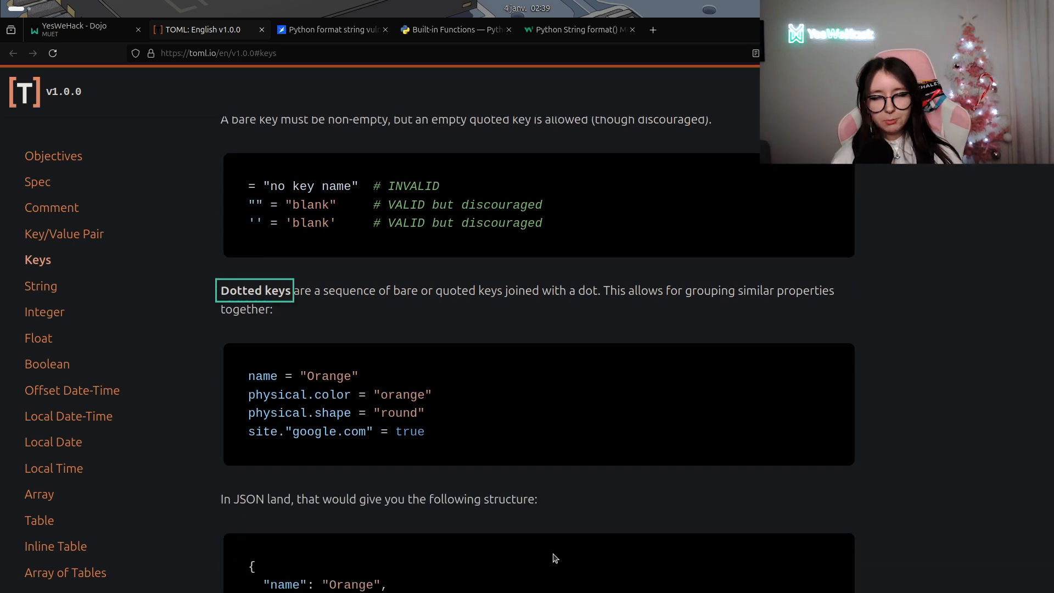
mouse_move(380, 479)
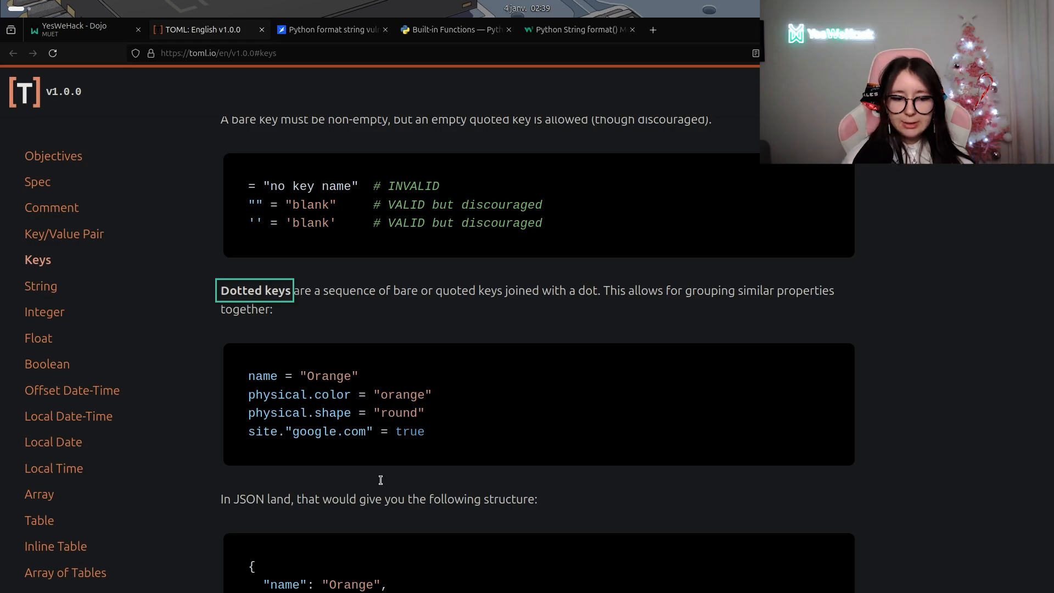
mouse_move(281, 413)
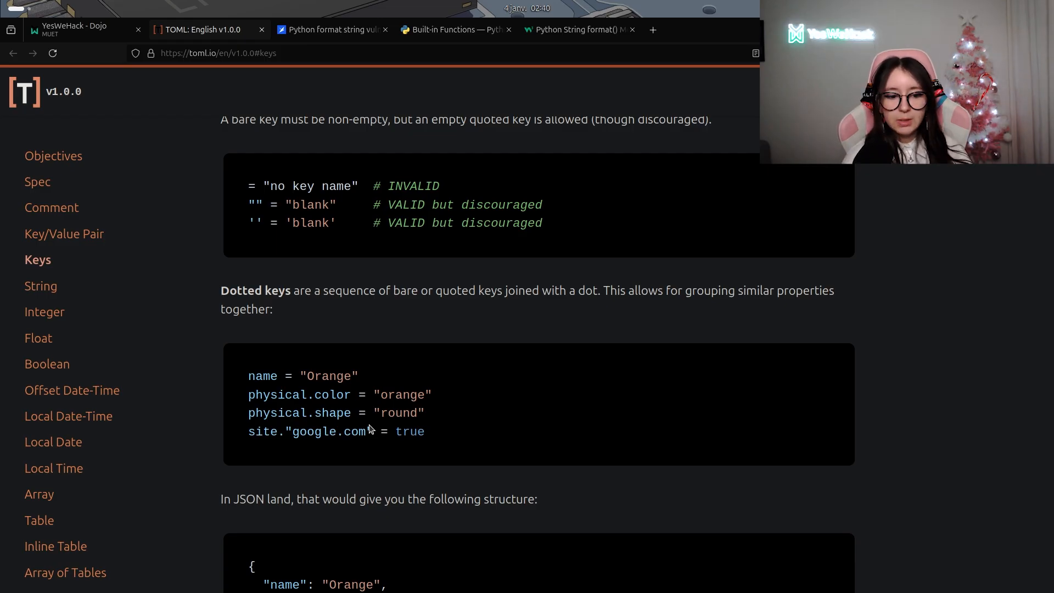
mouse_move(299, 400)
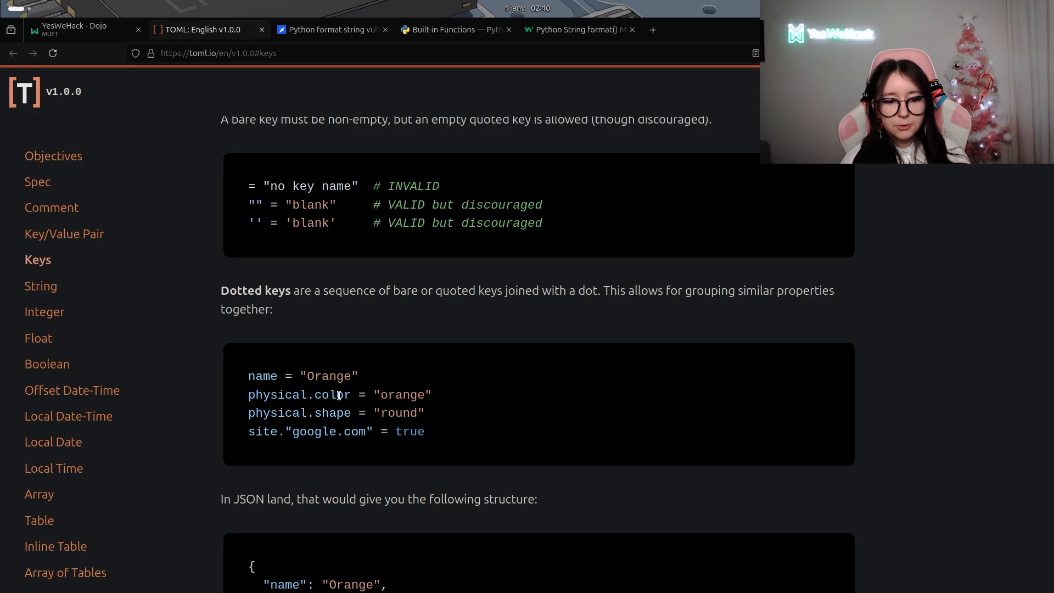
mouse_move(378, 409)
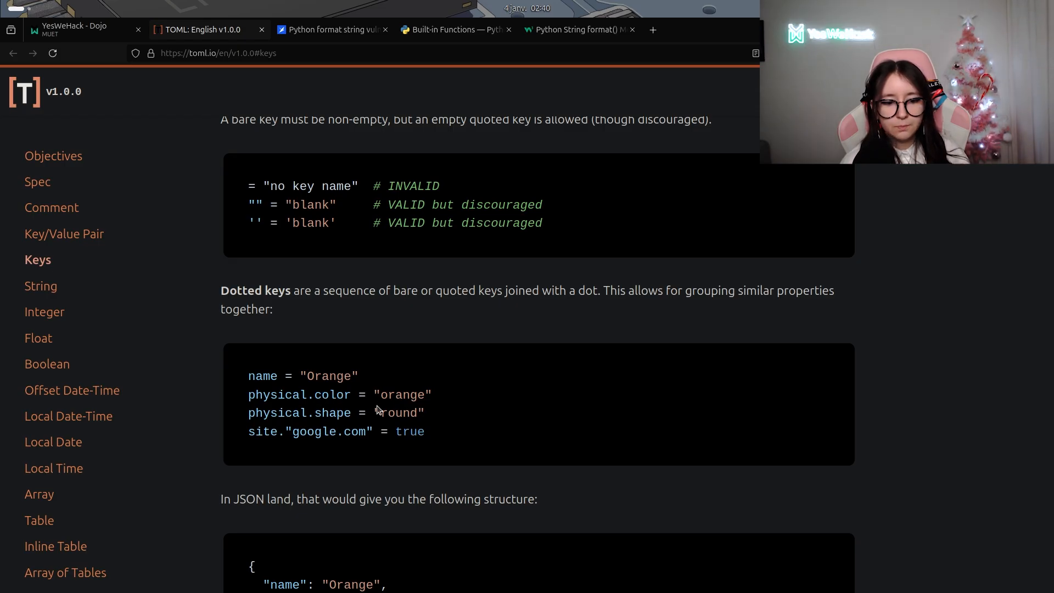
mouse_move(393, 409)
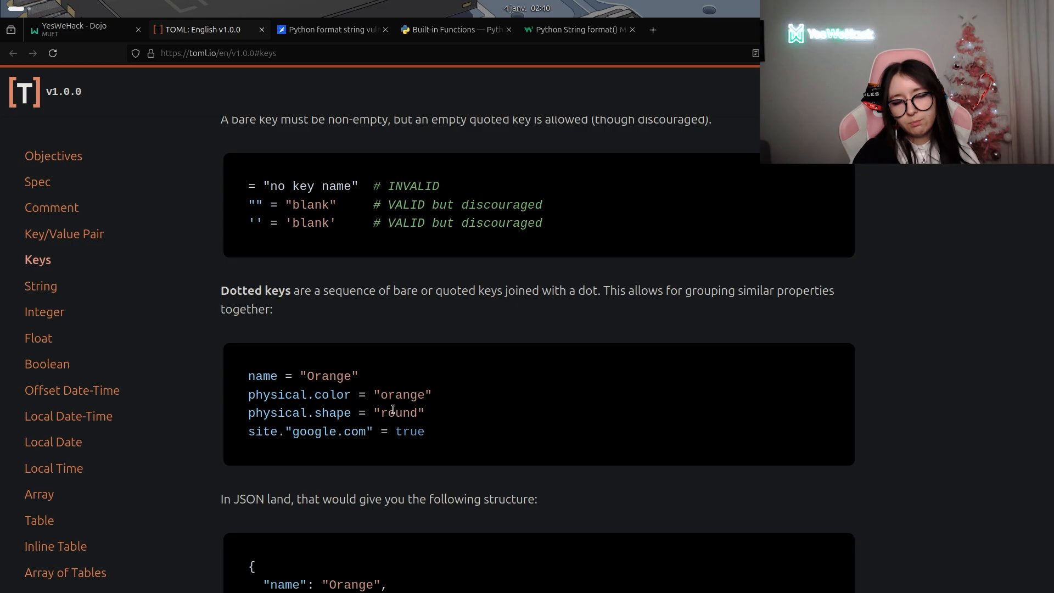
left_click(74, 29)
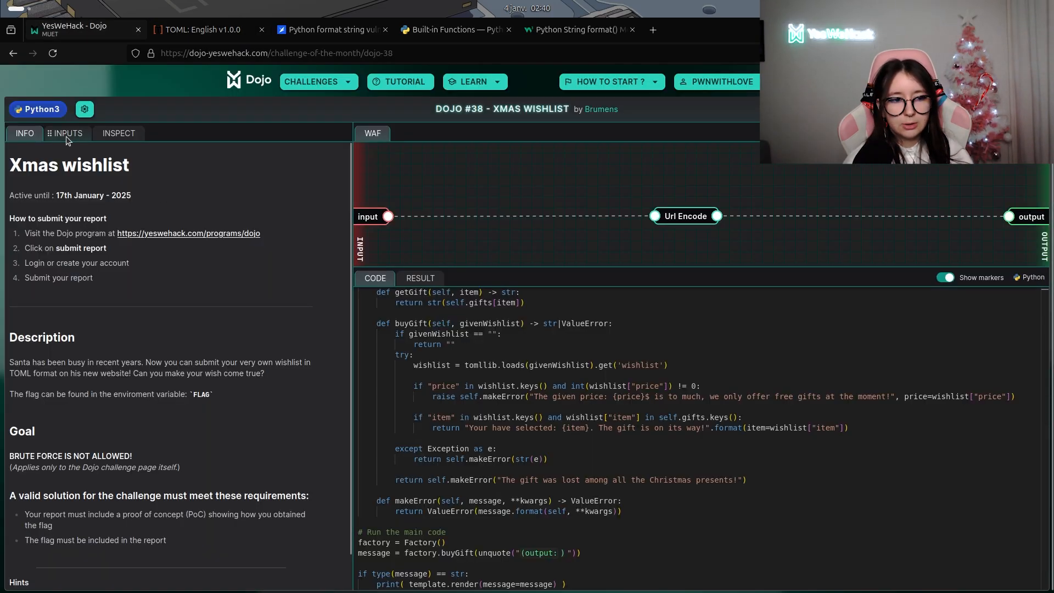
- Submit wishlist.price = "1" and get the free-gifts-only price error
left_click(67, 133)
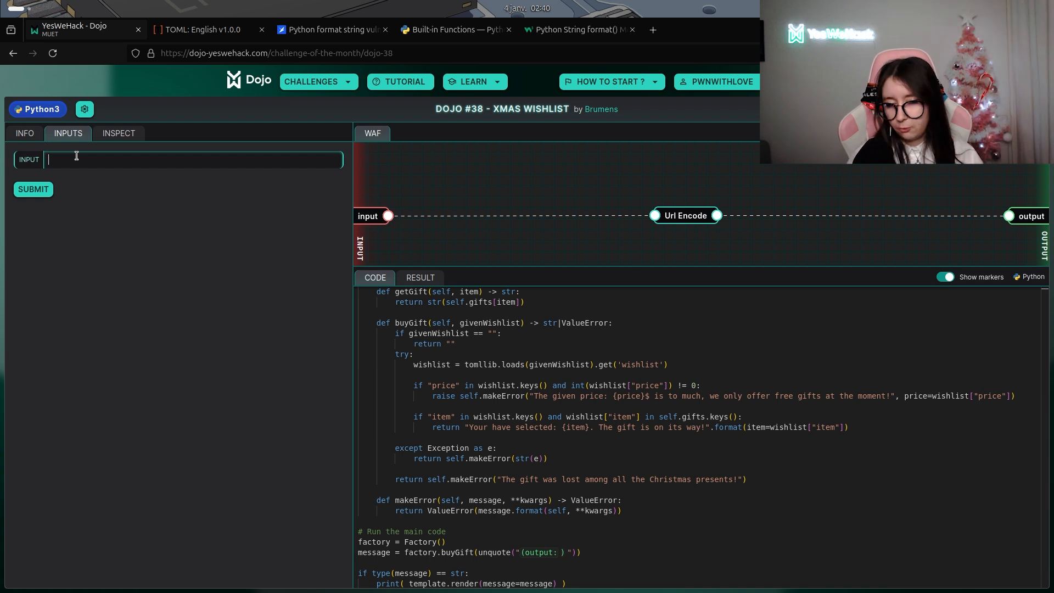
type("wishlist.price = \"1\"")
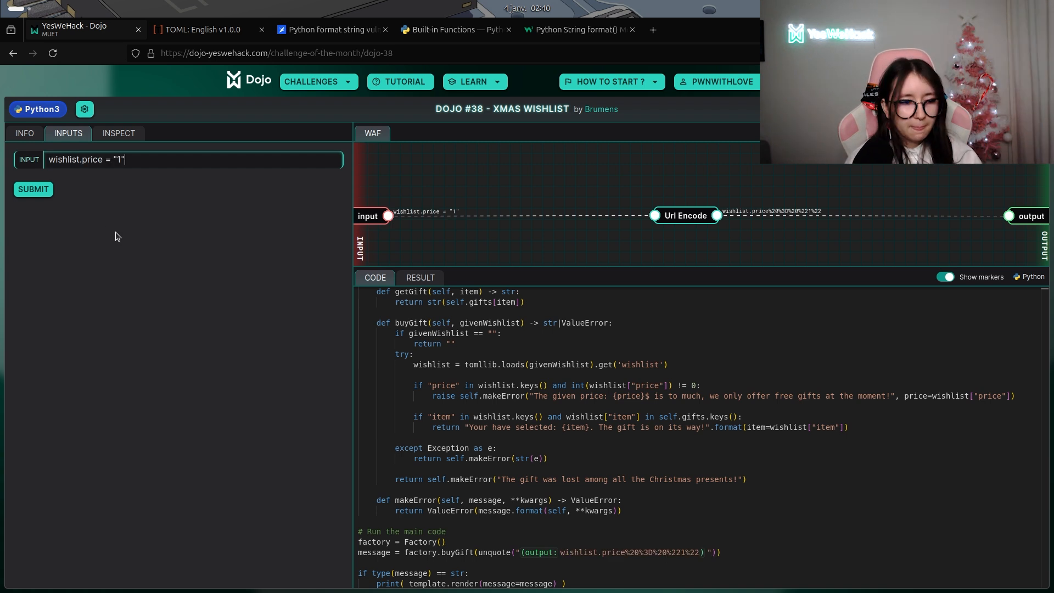
left_click(31, 189)
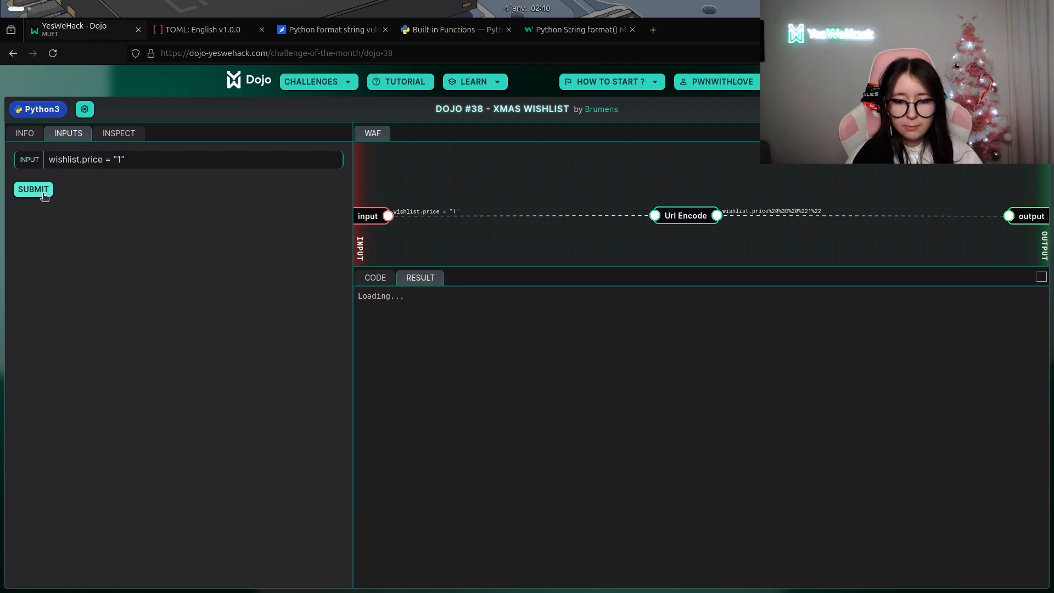
left_click(32, 189)
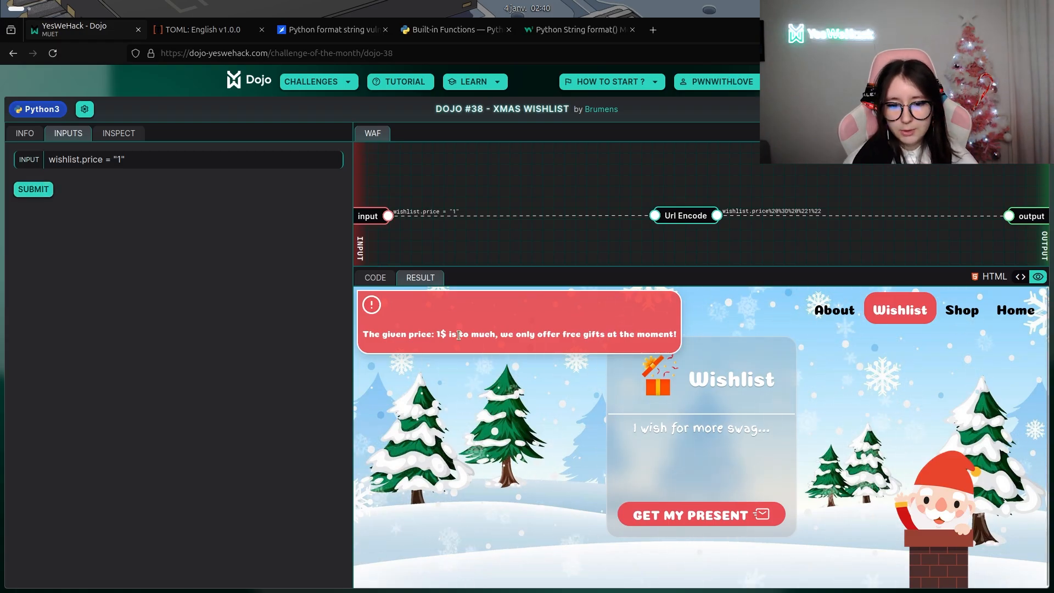
- Read the buyGift and makeError functions in the challenge's Python source
left_click(374, 276)
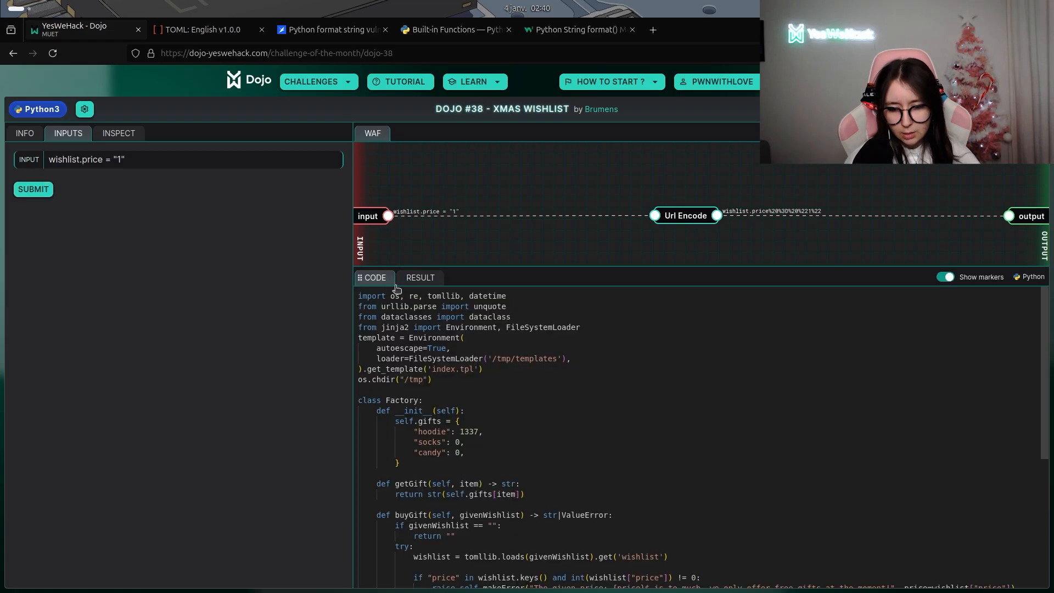
scroll("down", 3)
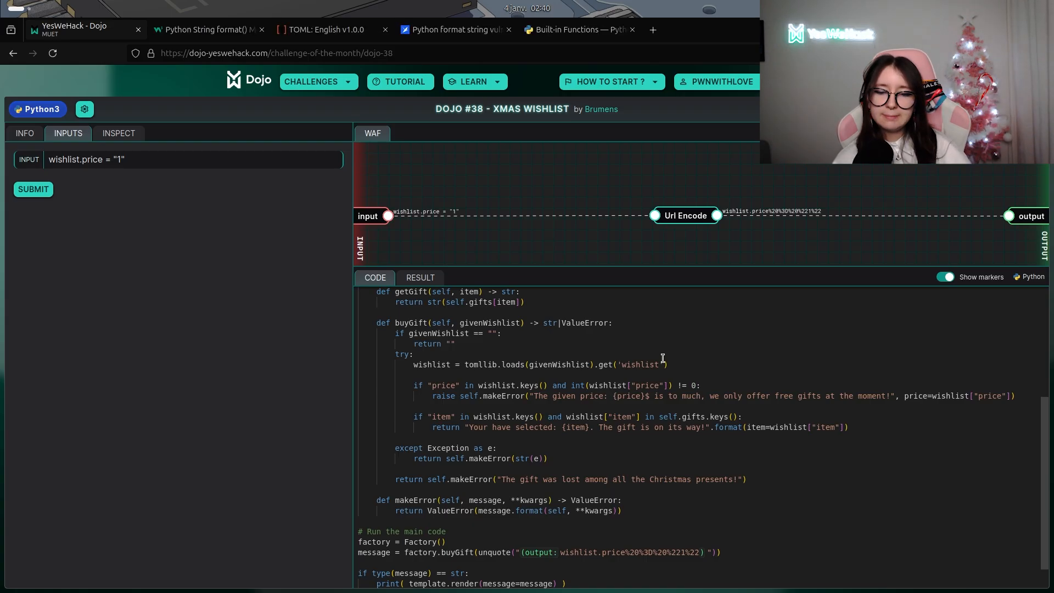
left_click(205, 29)
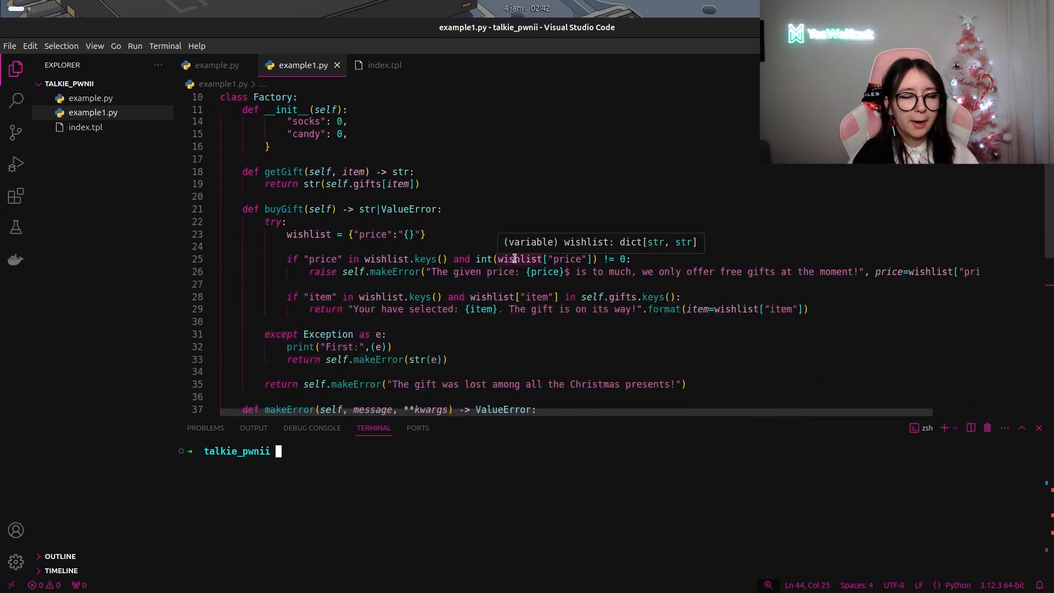
scroll("down", 3)
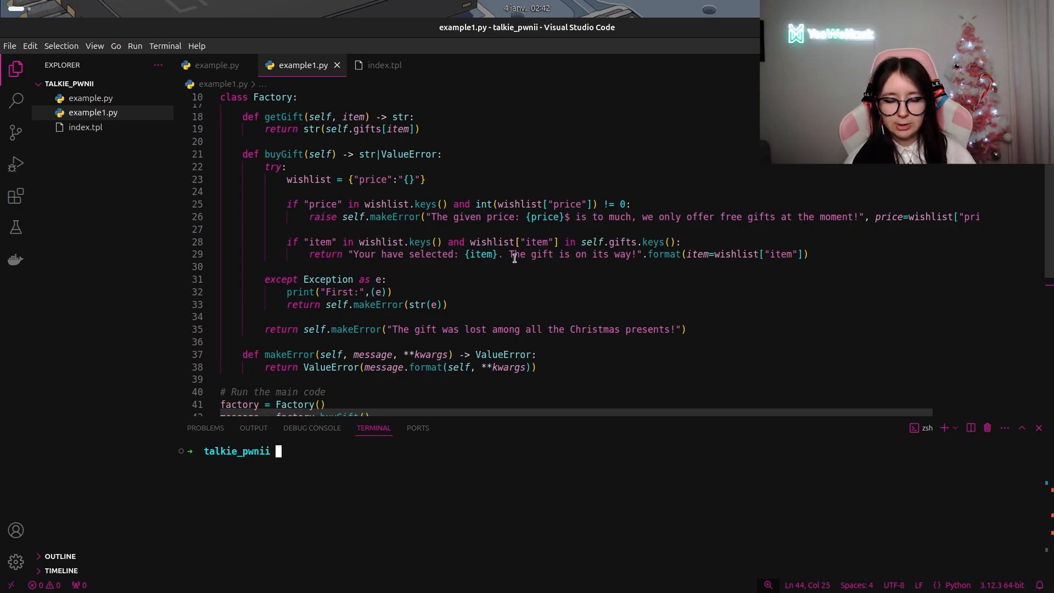
mouse_move(290, 295)
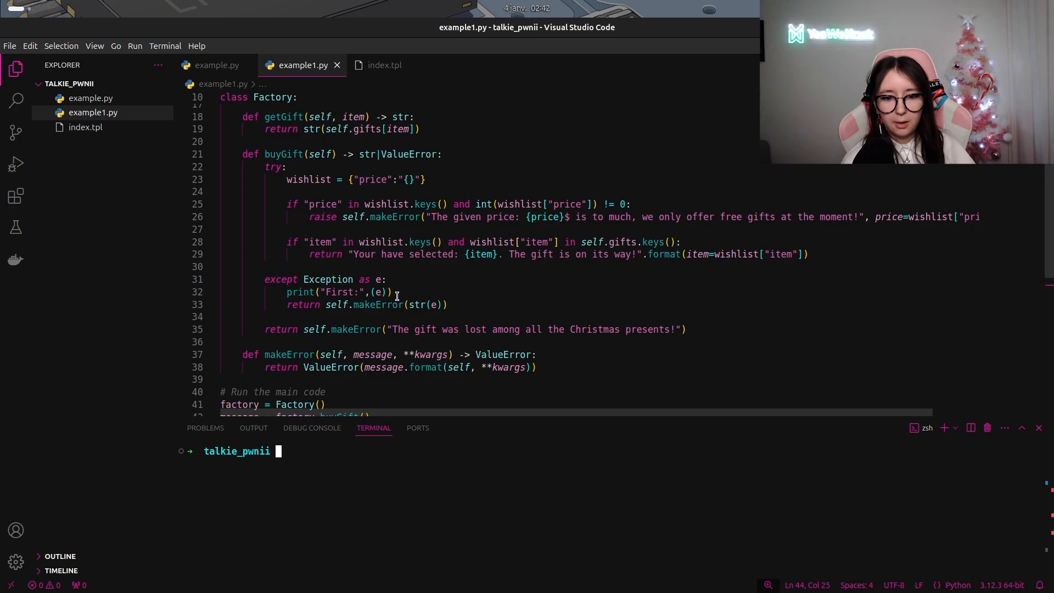
mouse_move(425, 204)
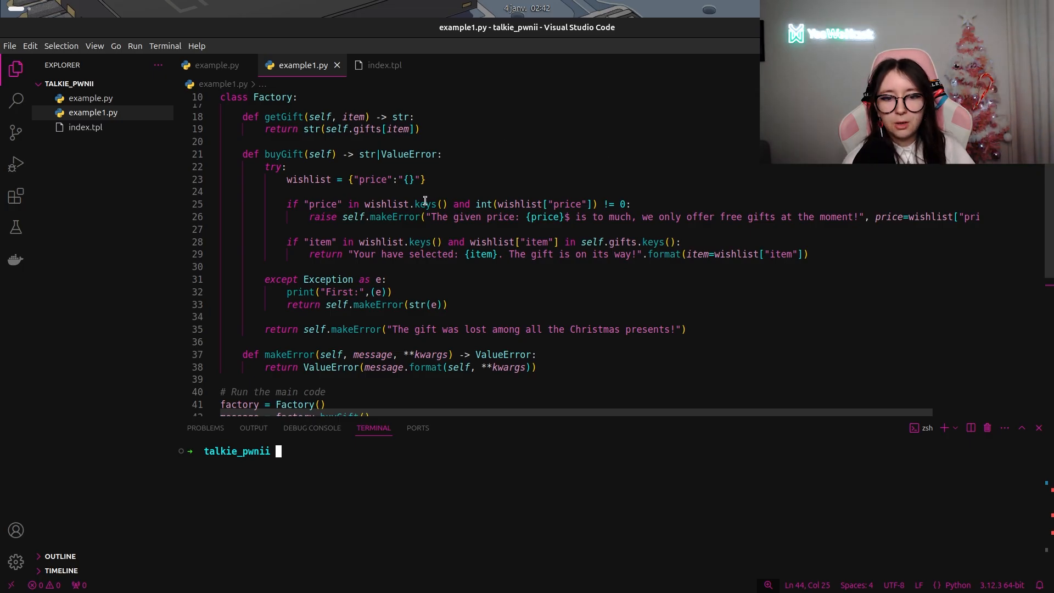
mouse_move(628, 216)
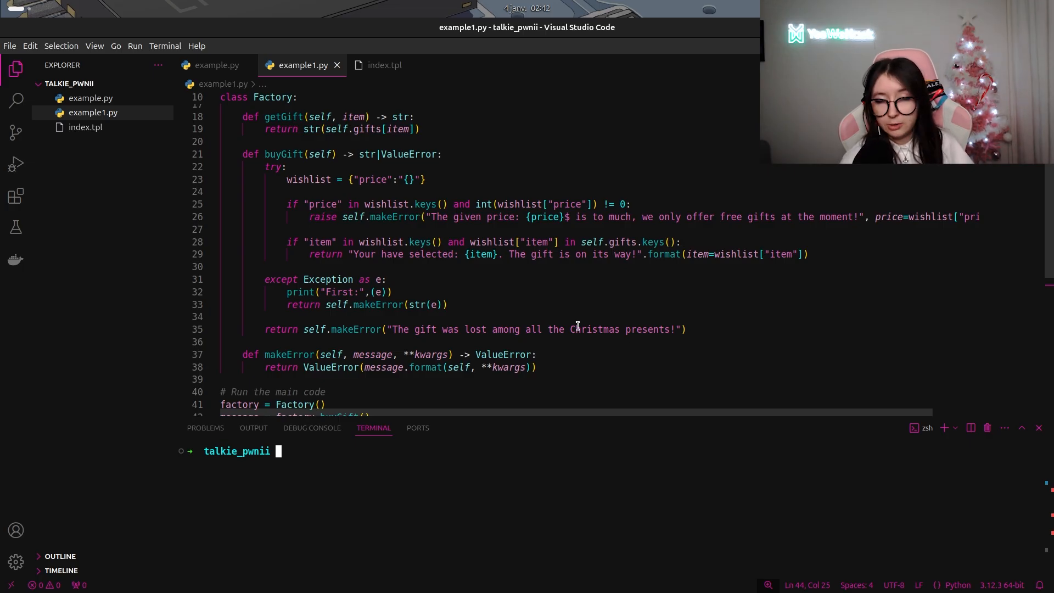
key("Return")
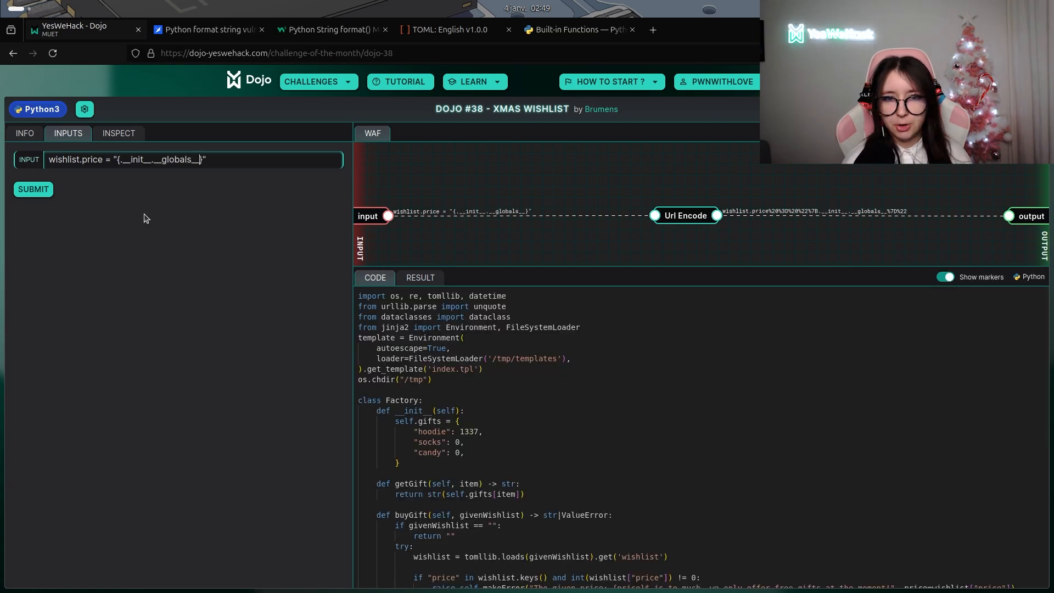
- Submit the {.__init__.__globals__} payload so the error dumps module globals, then review the source
left_click(419, 277)
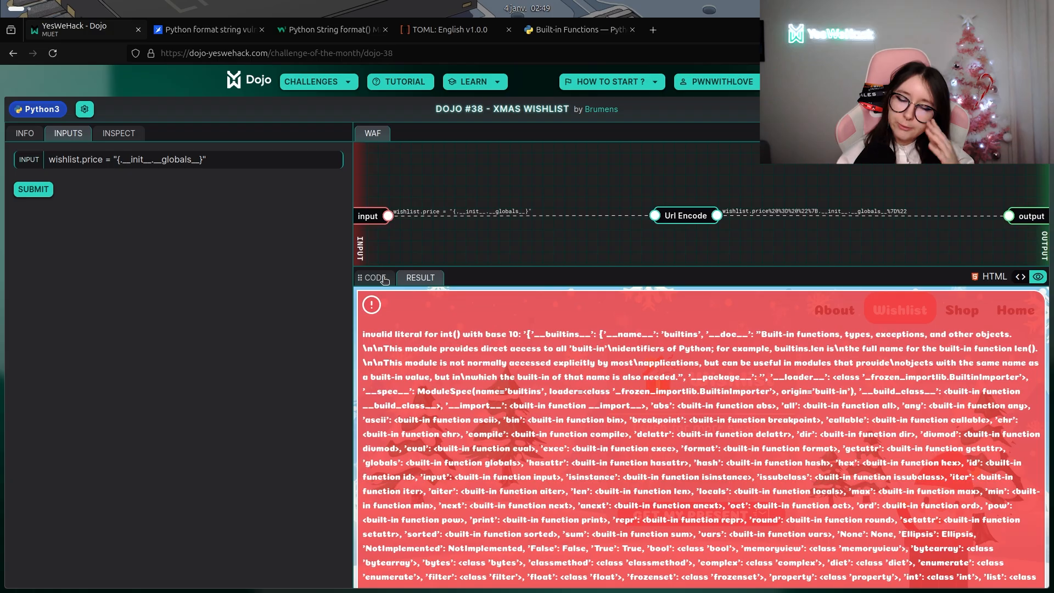
left_click(377, 278)
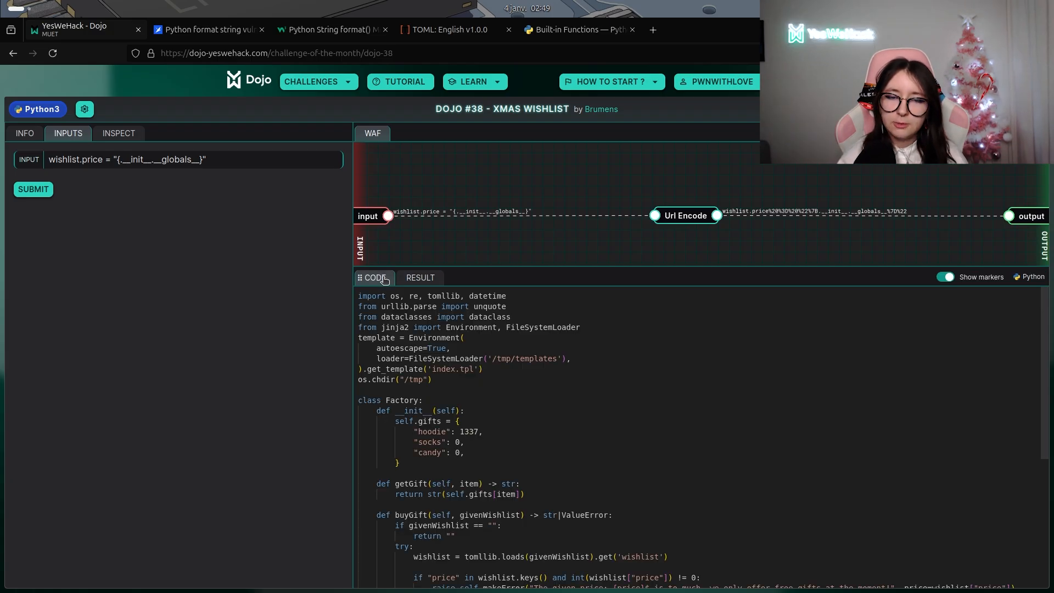
double_click(381, 295)
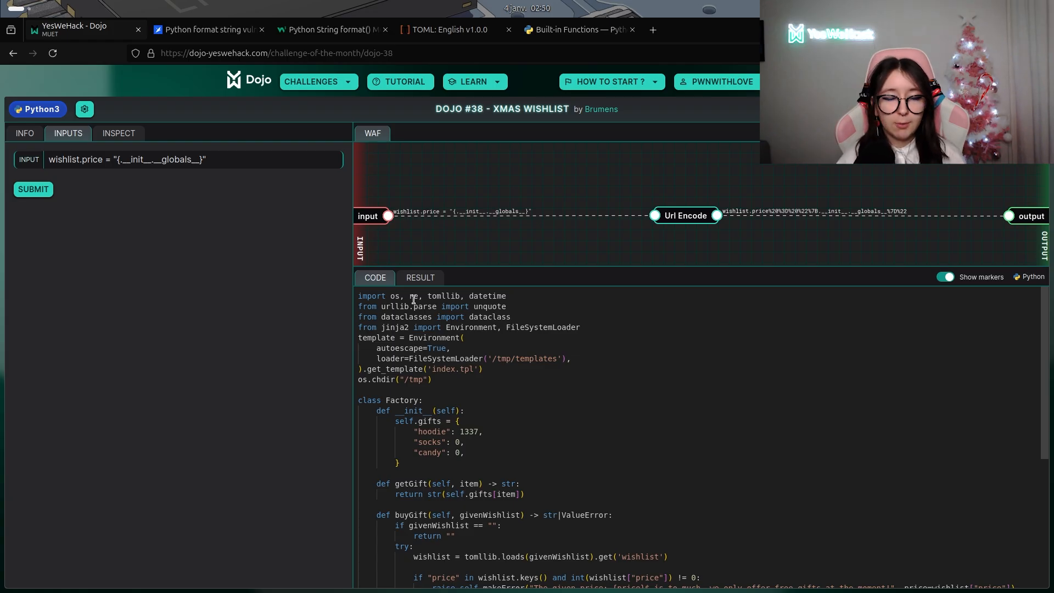
left_click(209, 29)
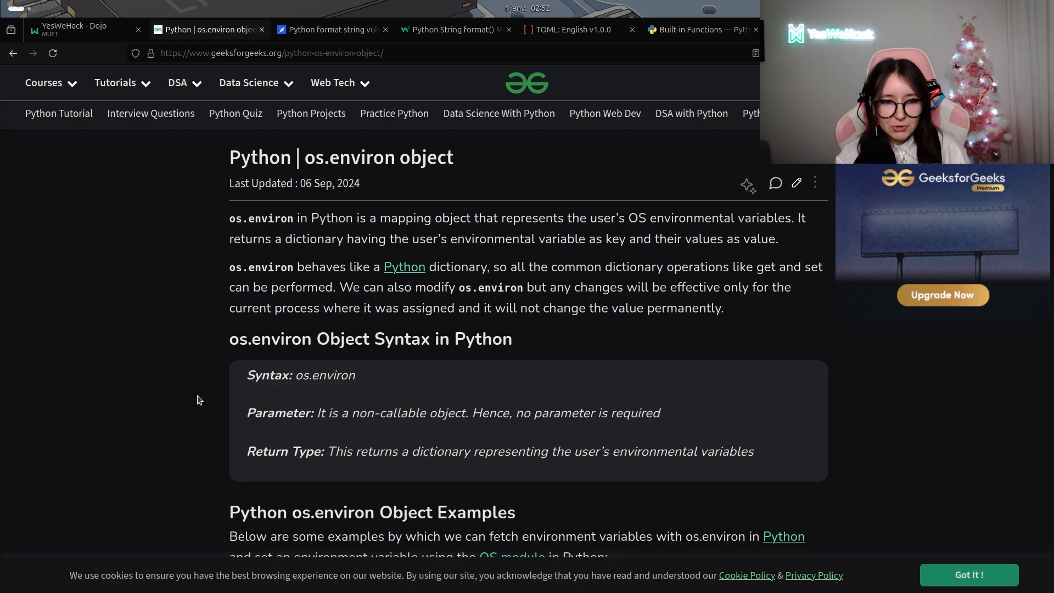
- Return to the Dojo challenge after reading the os.environ article
left_click(74, 29)
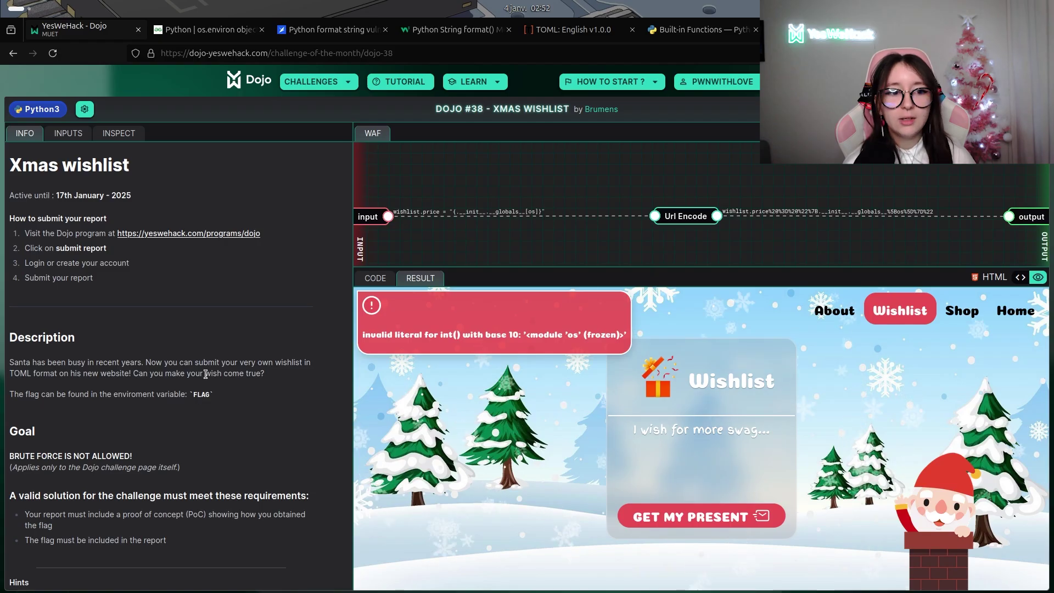
- Submit {.__init__.__globals__[os].environ[FLAG]} as the price, leaking FLAG and triggering 'You've Pwned It!'
left_click(66, 133)
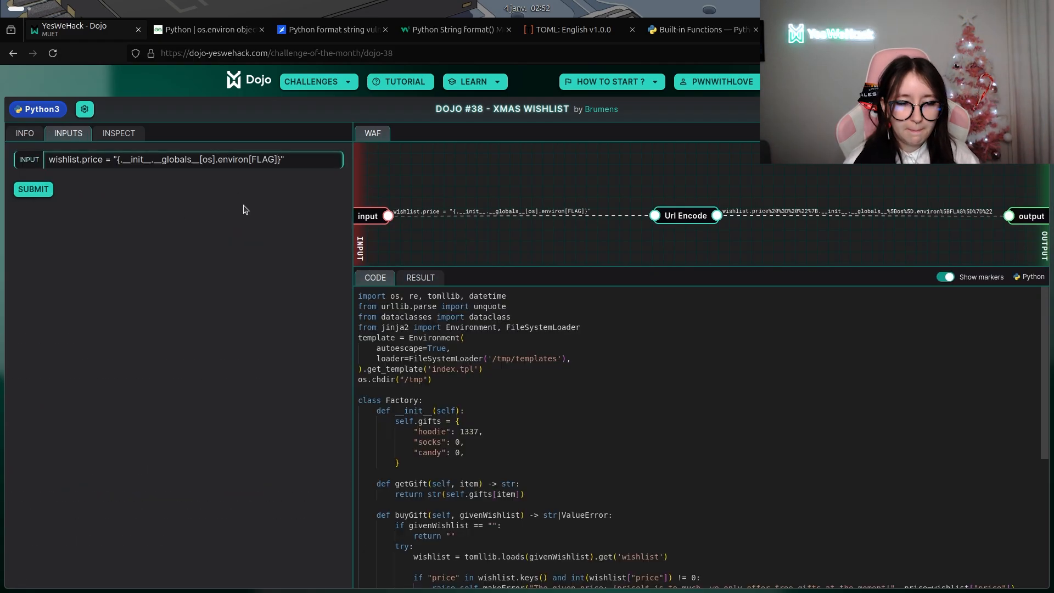
left_click(33, 189)
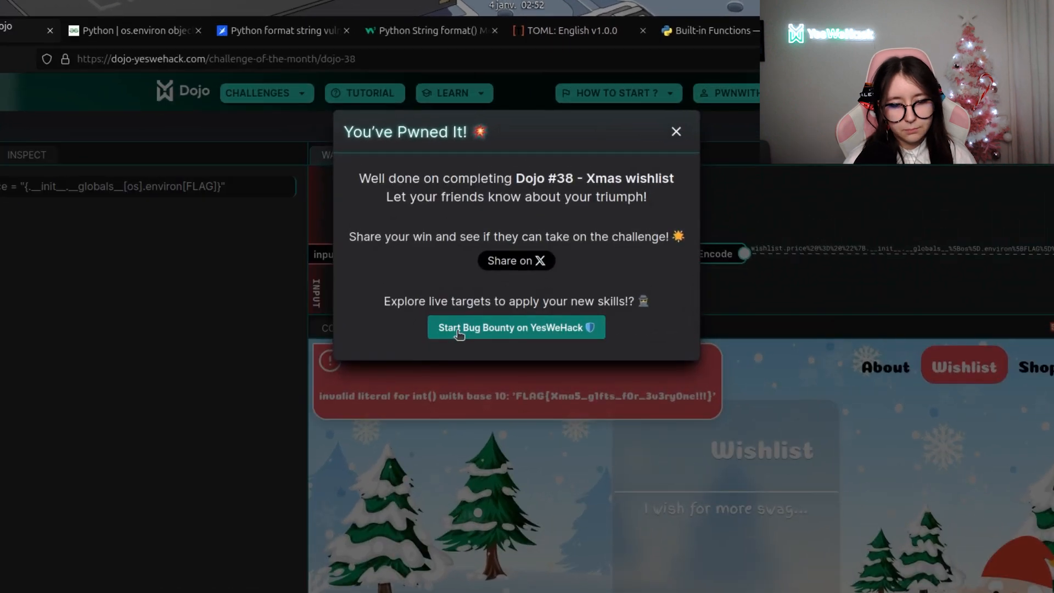
mouse_move(637, 193)
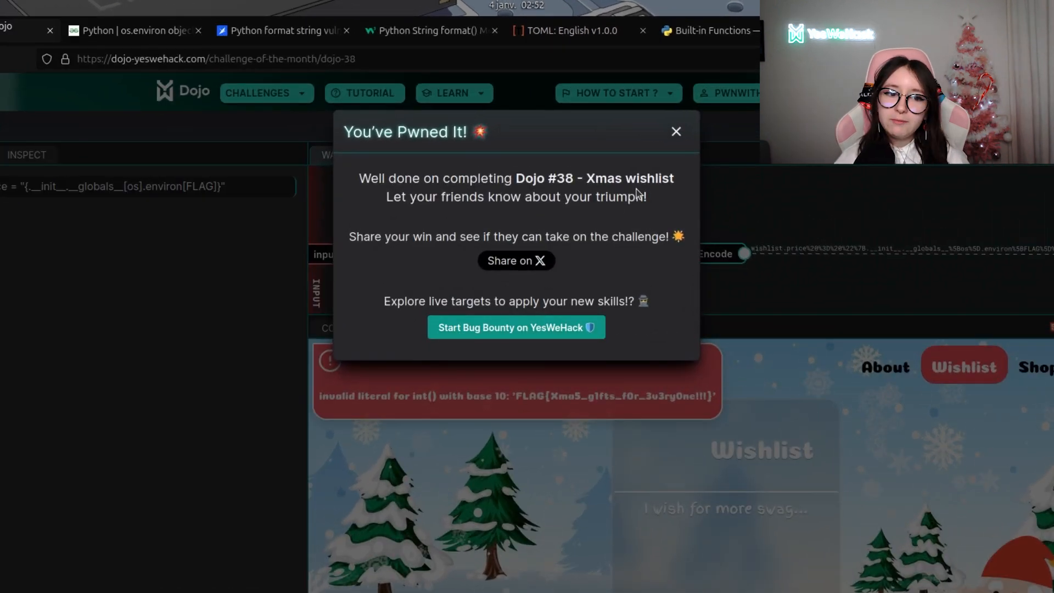